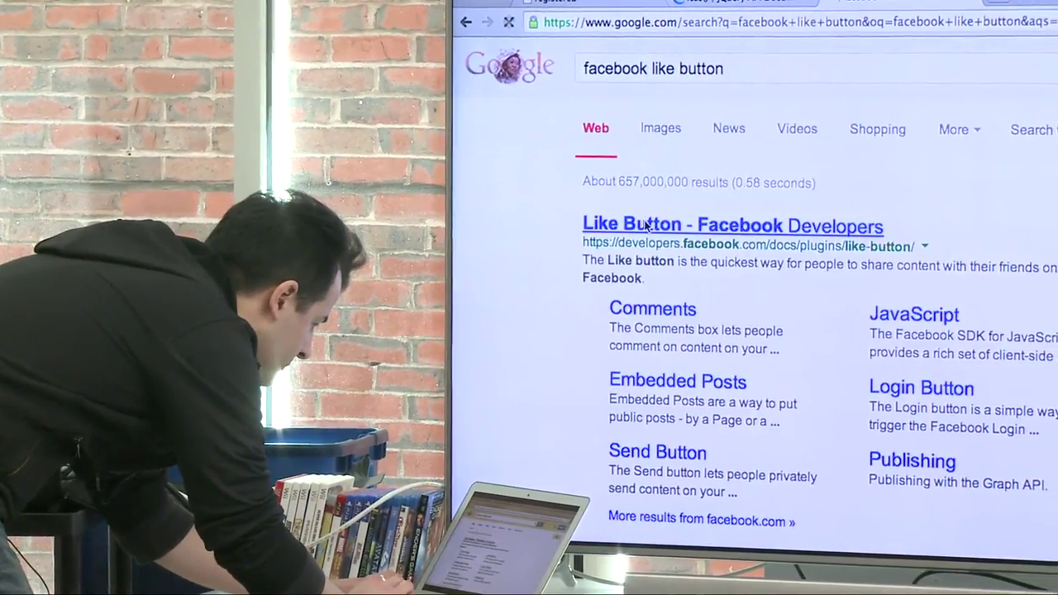
# Search Google for 'facebook like button stackoverflow' after glancing at the Like Button docs result
pyautogui.click(733, 225)
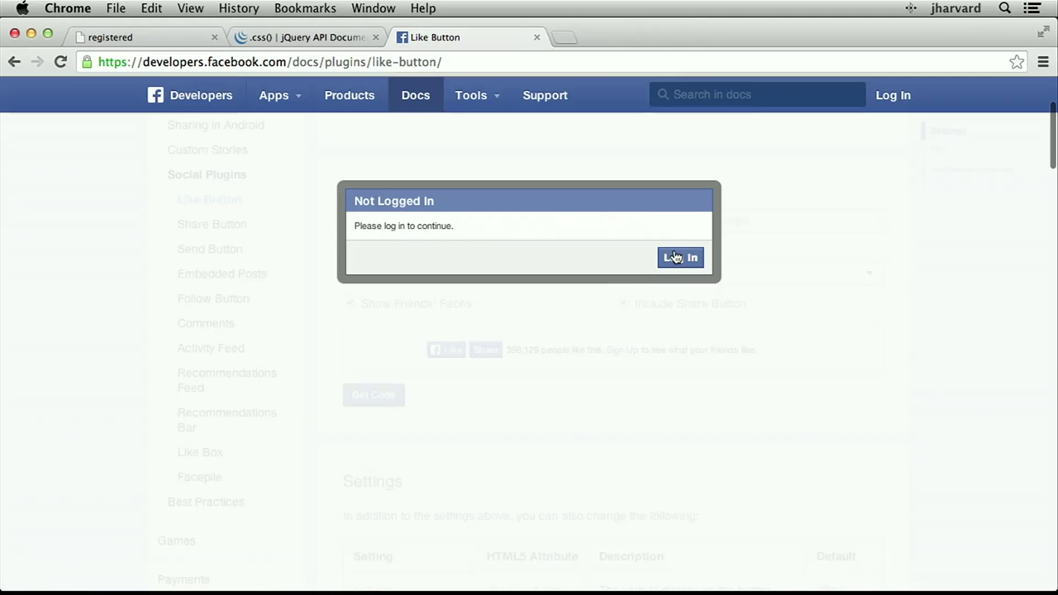
pyautogui.click(681, 258)
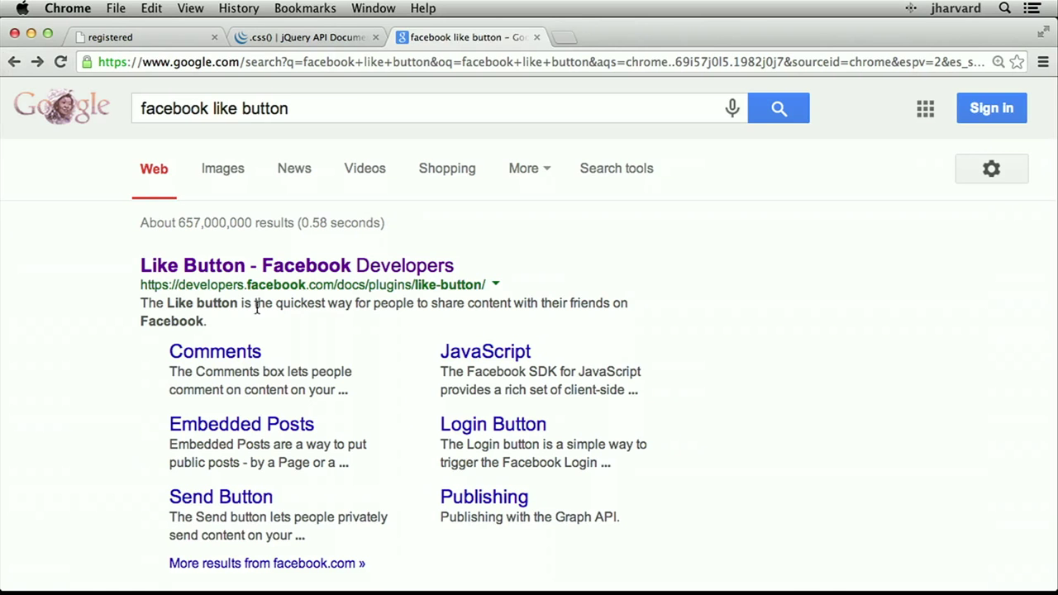
pyautogui.click(438, 110)
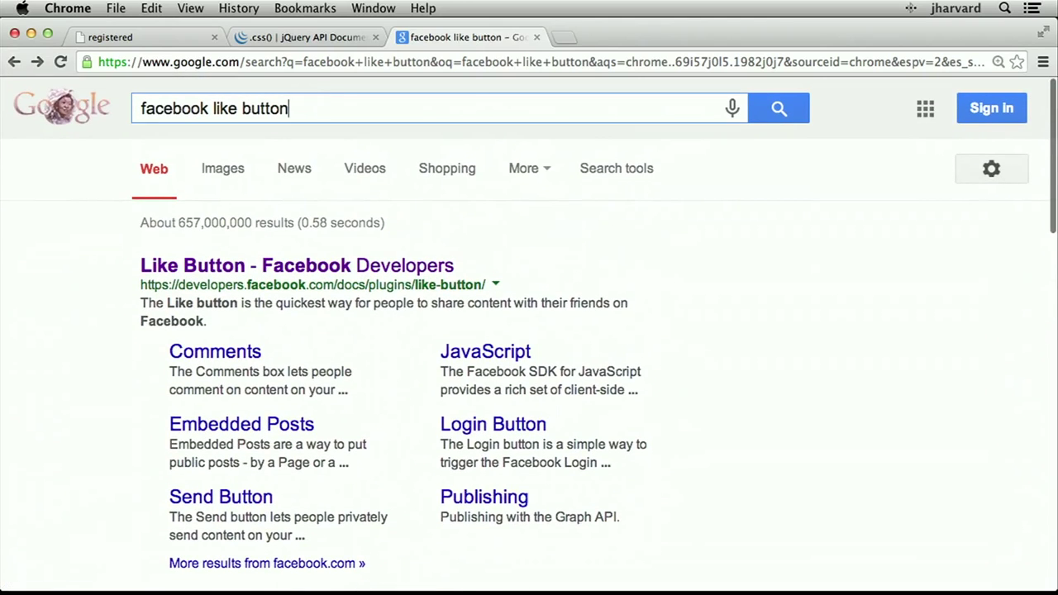
pyautogui.write('stackoverflow')
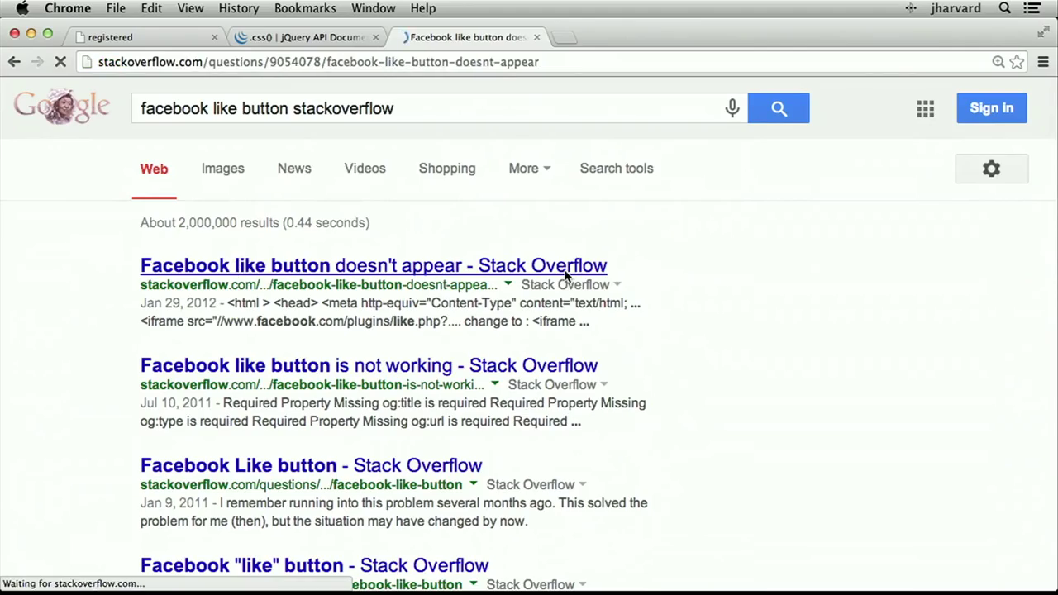
# Check the Stack Overflow question about the like button not appearing, then return to the results
pyautogui.click(374, 265)
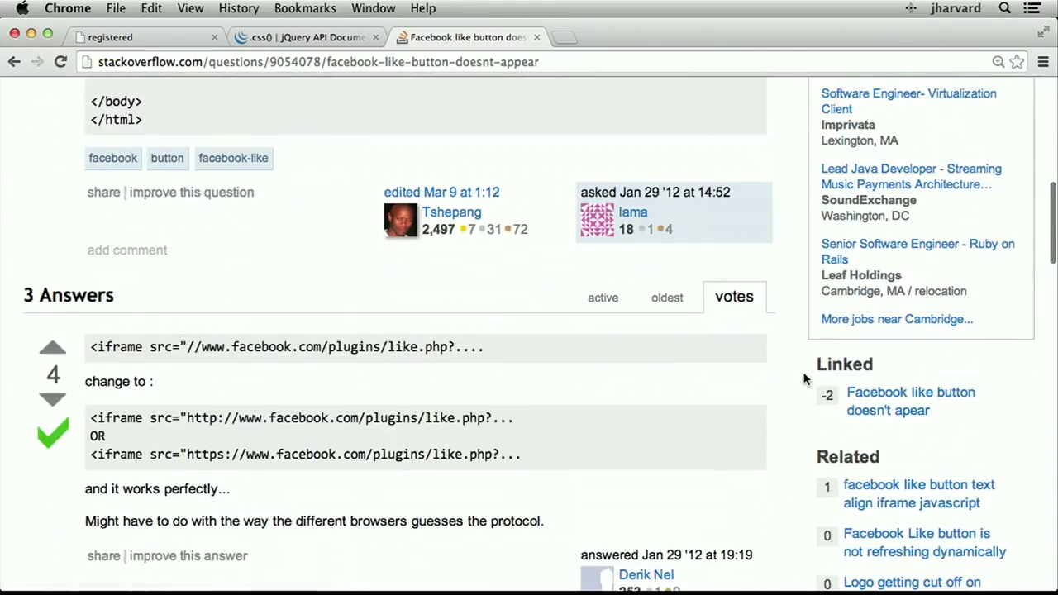
pyautogui.scroll(-3)
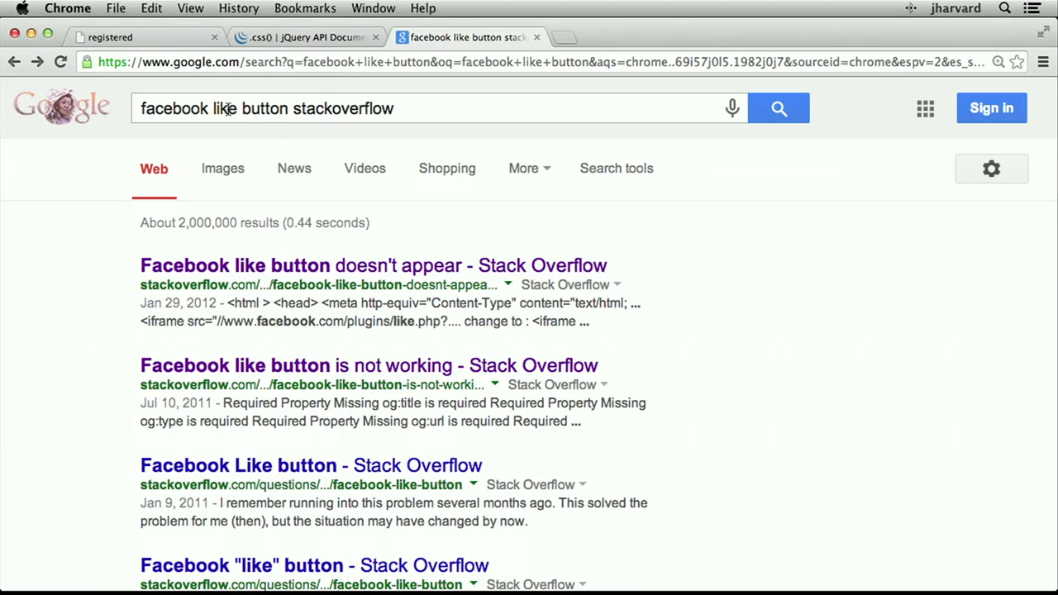
# Search 'facebook asynch' and scroll to the Stack Overflow answer with the asynchronous fb-root SDK script
pyautogui.write('facebook asynch')
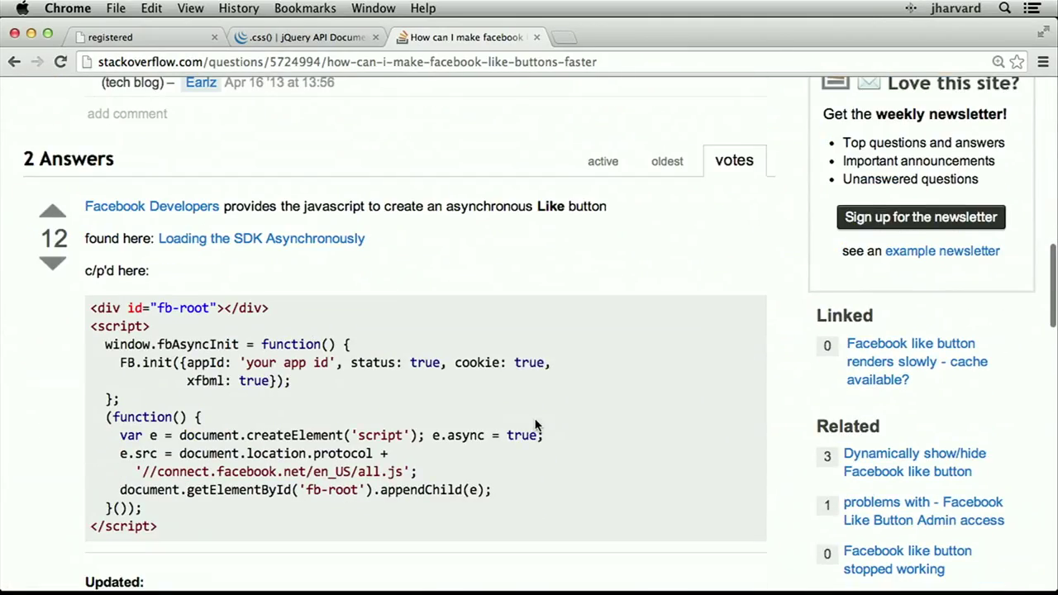
pyautogui.scroll(-3)
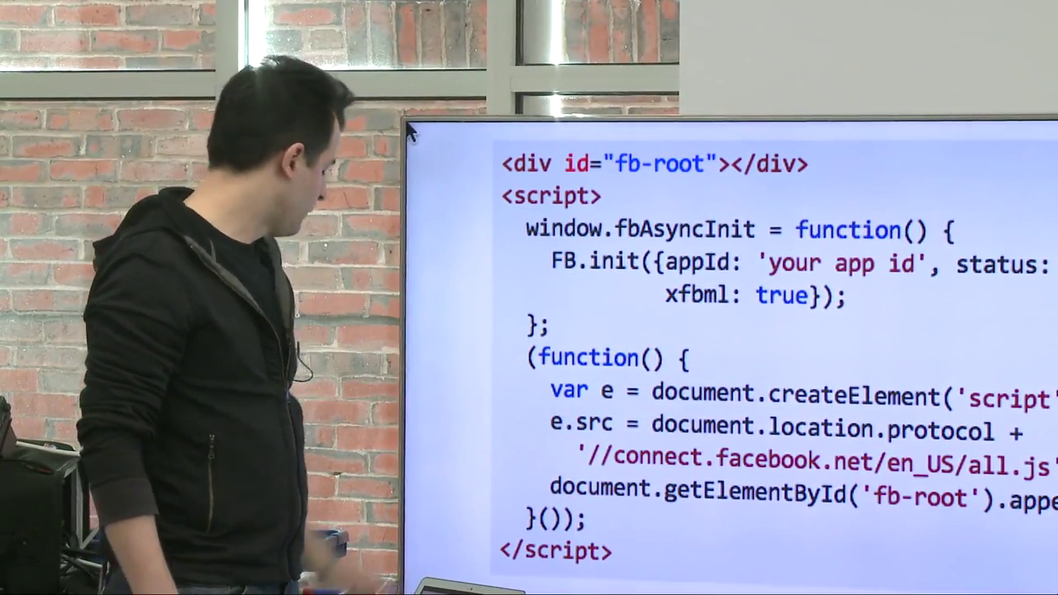
pyautogui.scroll(-3)
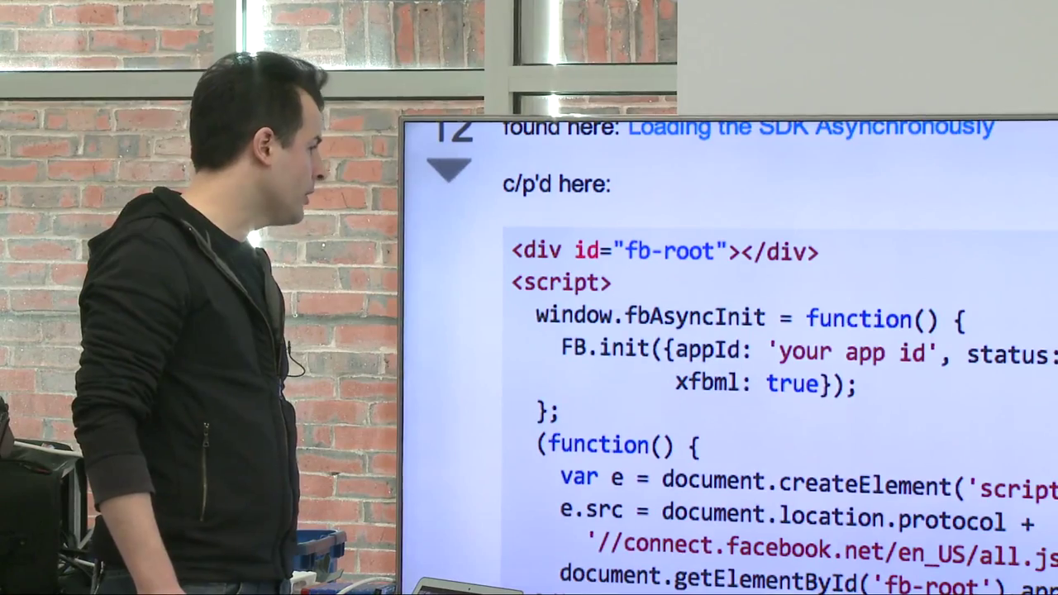